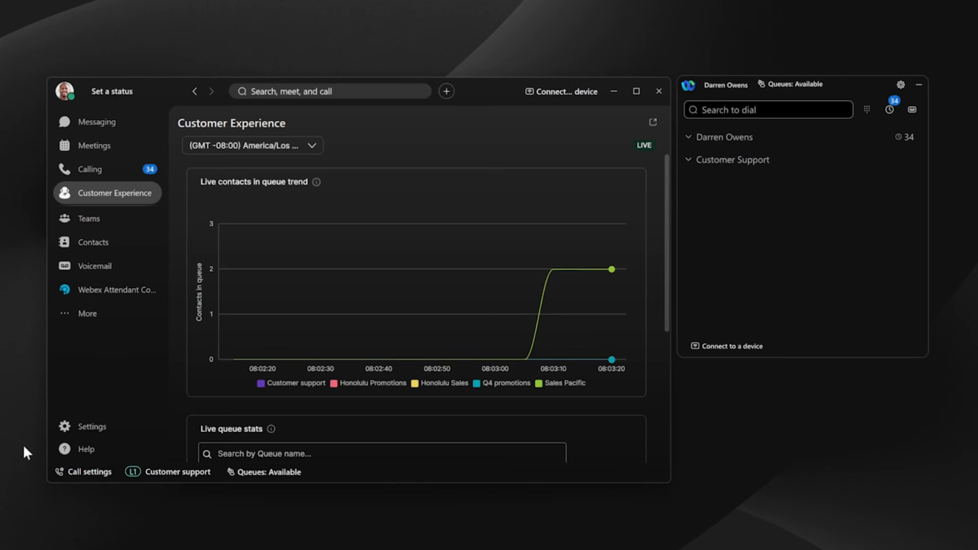
Step: Review live queue stats and queue membership, then answer the incoming Sales queue call
{"action": "scroll", "scroll_direction": "down", "scroll_amount": 3}
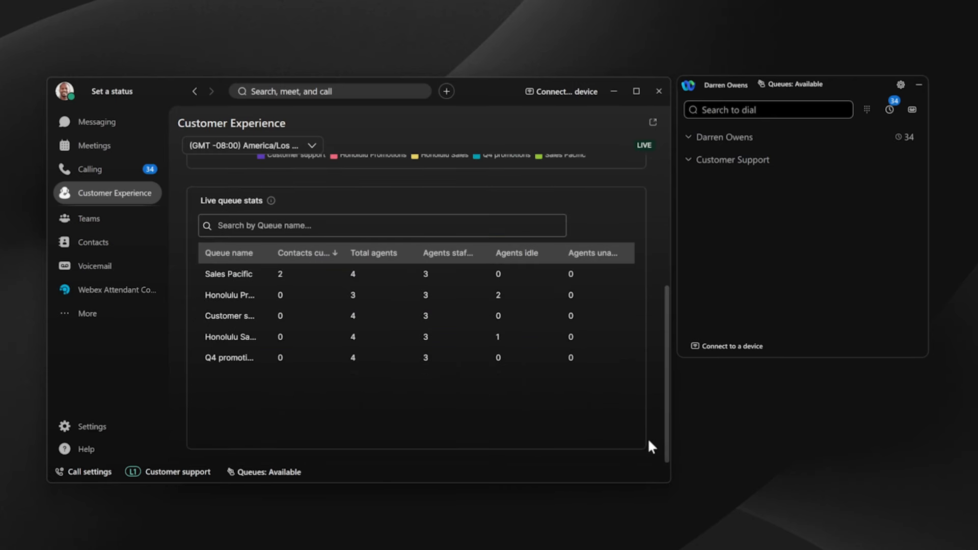
{"action": "left_click", "coordinate": [268, 470]}
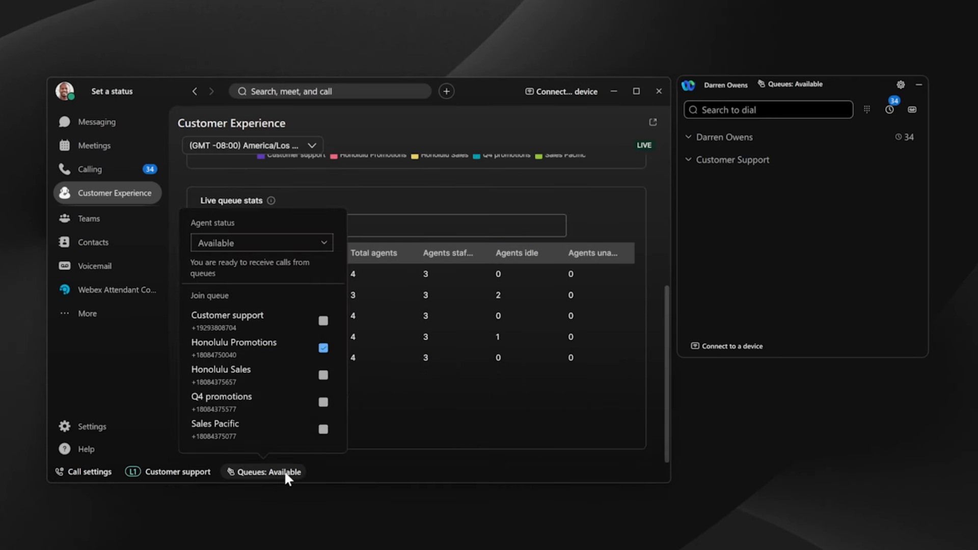
{"action": "left_click", "coordinate": [263, 472]}
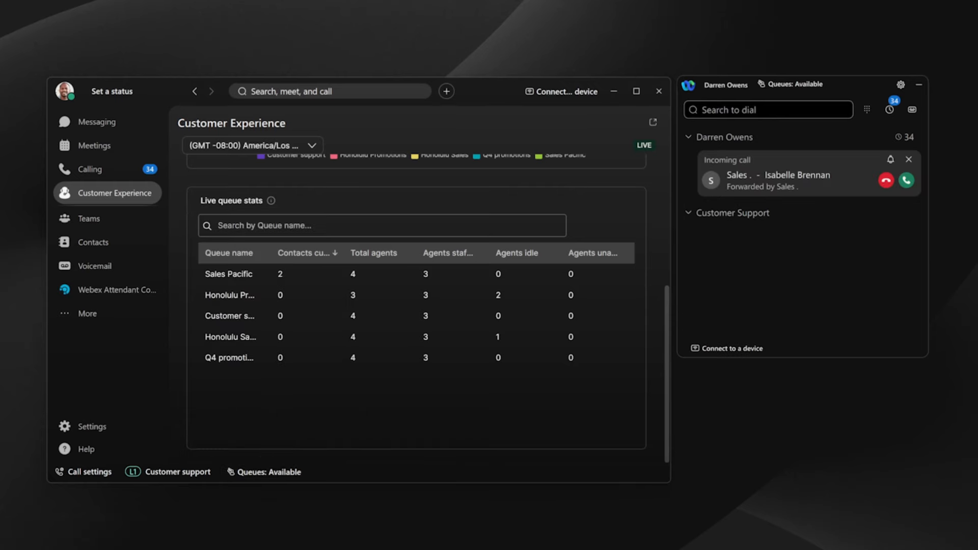
{"action": "left_click", "coordinate": [906, 181]}
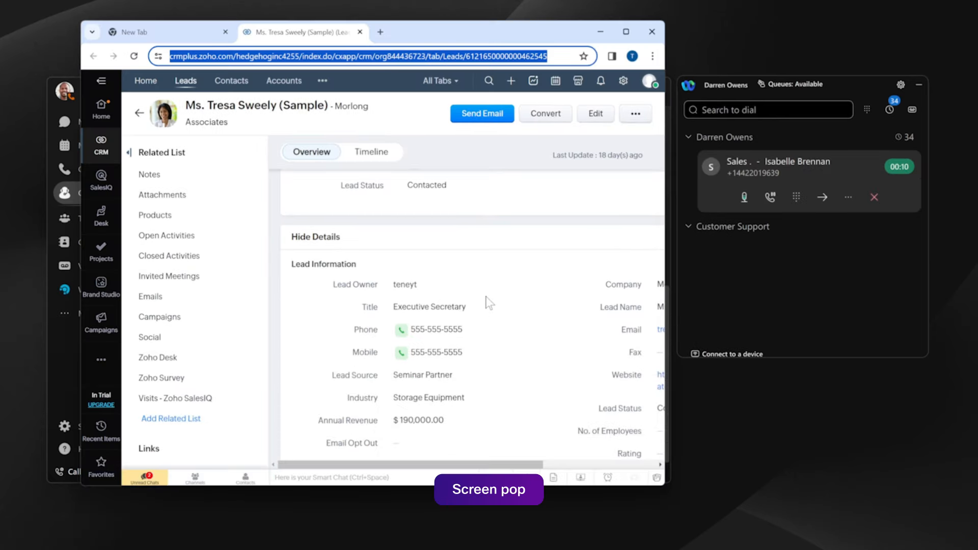
{"action": "scroll", "scroll_direction": "down", "scroll_amount": 3}
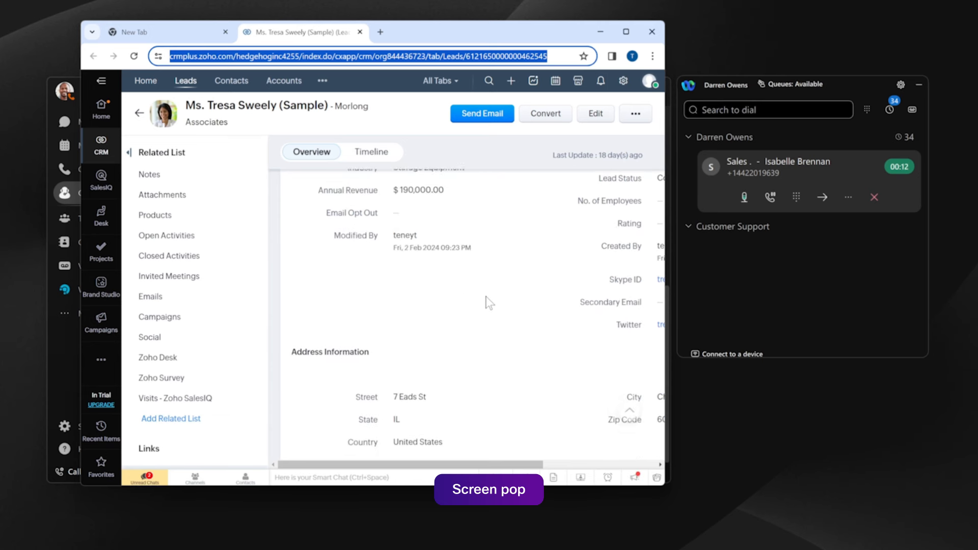
{"action": "scroll", "scroll_direction": "down", "scroll_amount": 3}
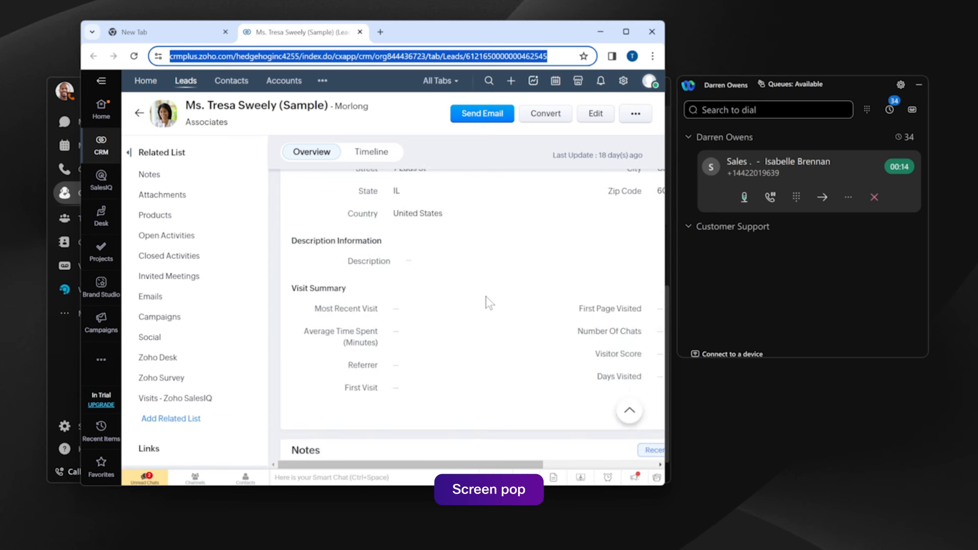
{"action": "scroll", "scroll_direction": "up", "scroll_amount": 3}
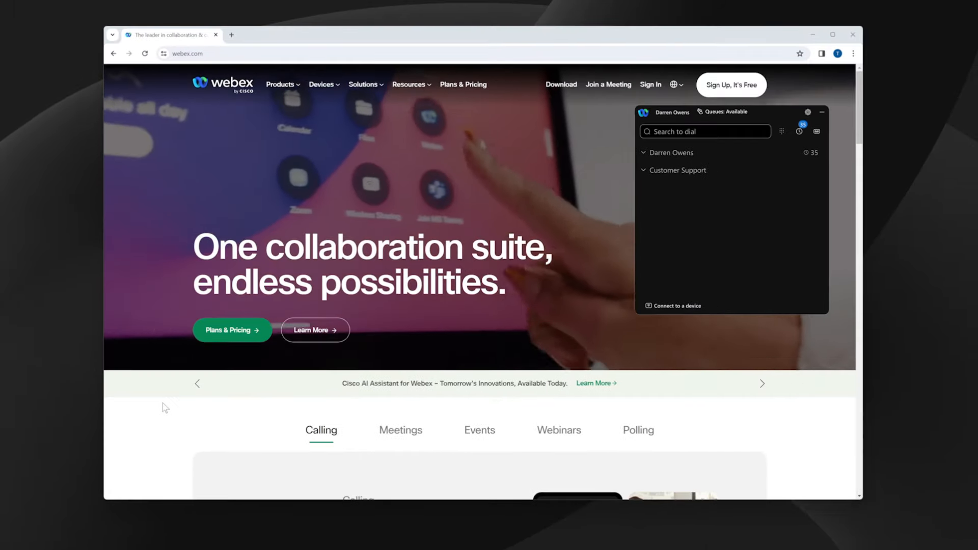
Step: Scroll the Webex Calling web page with the multi call window on top
{"action": "scroll", "scroll_direction": "down", "scroll_amount": 3}
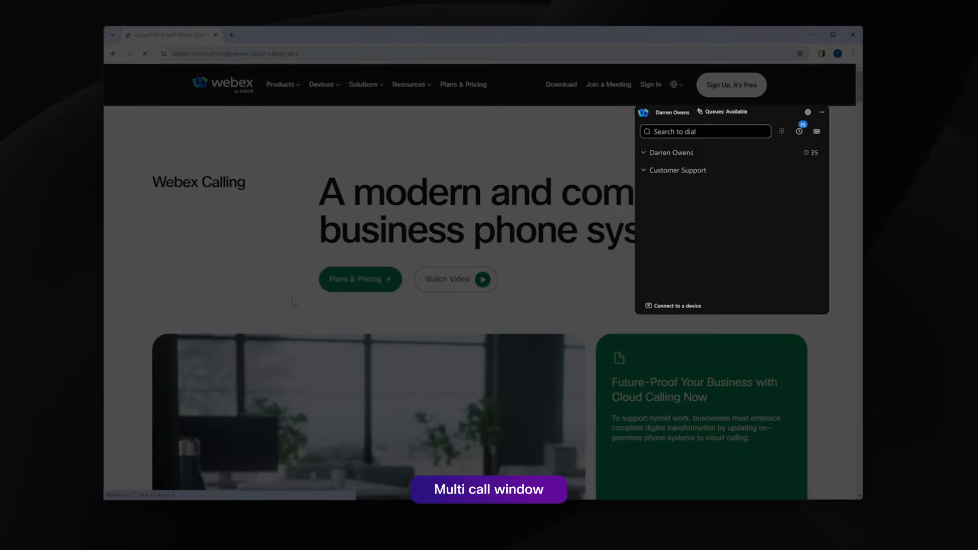
{"action": "scroll", "scroll_direction": "down", "scroll_amount": 3}
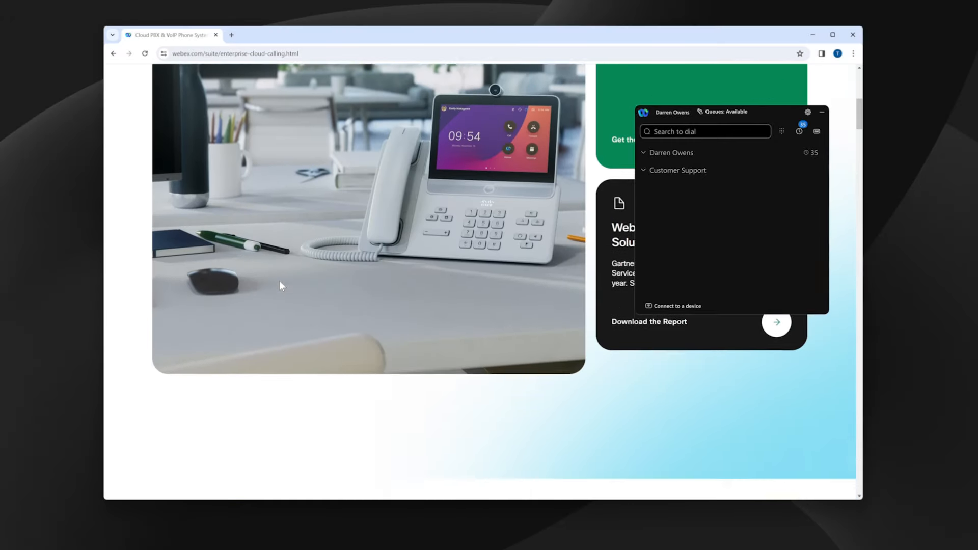
{"action": "scroll", "scroll_direction": "up", "scroll_amount": 3}
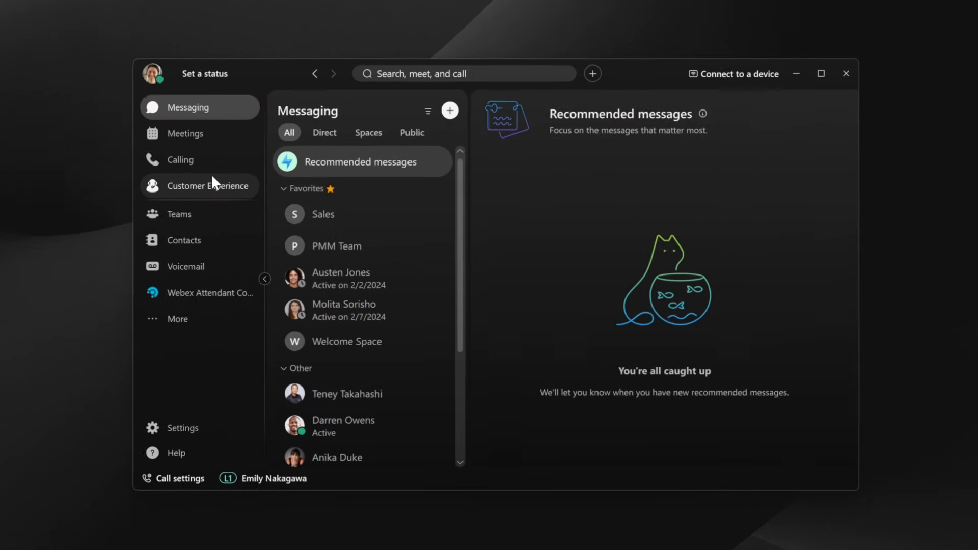
{"action": "left_click", "coordinate": [209, 186]}
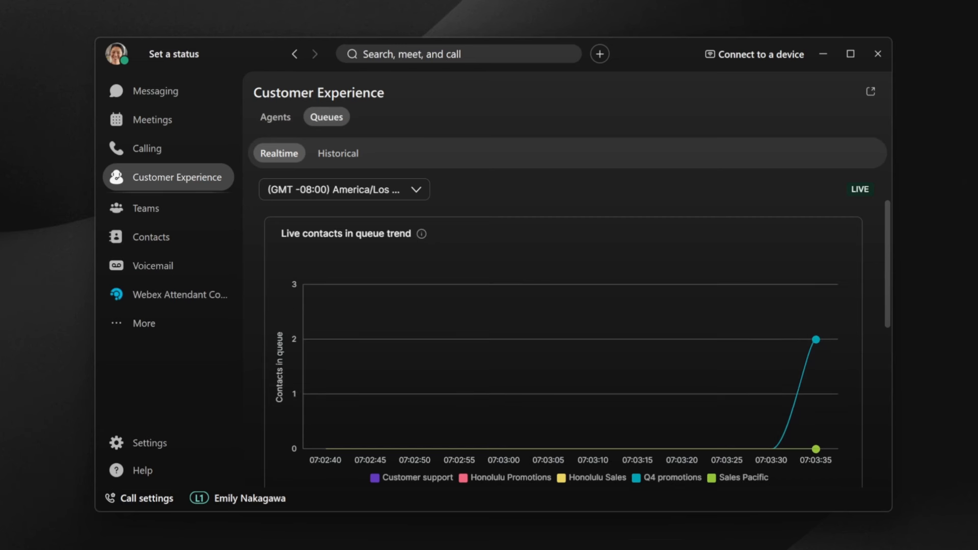
{"action": "left_click", "coordinate": [275, 116]}
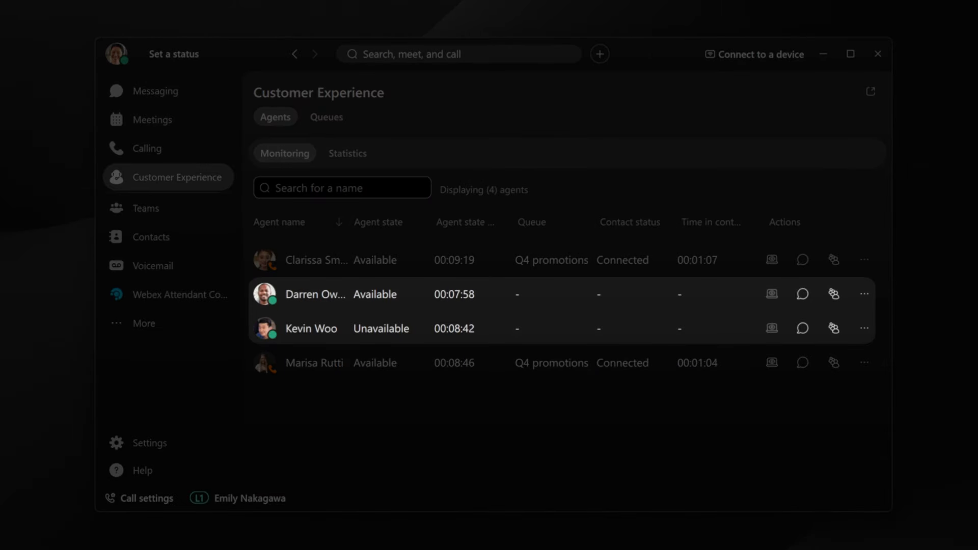
{"action": "left_click", "coordinate": [833, 294]}
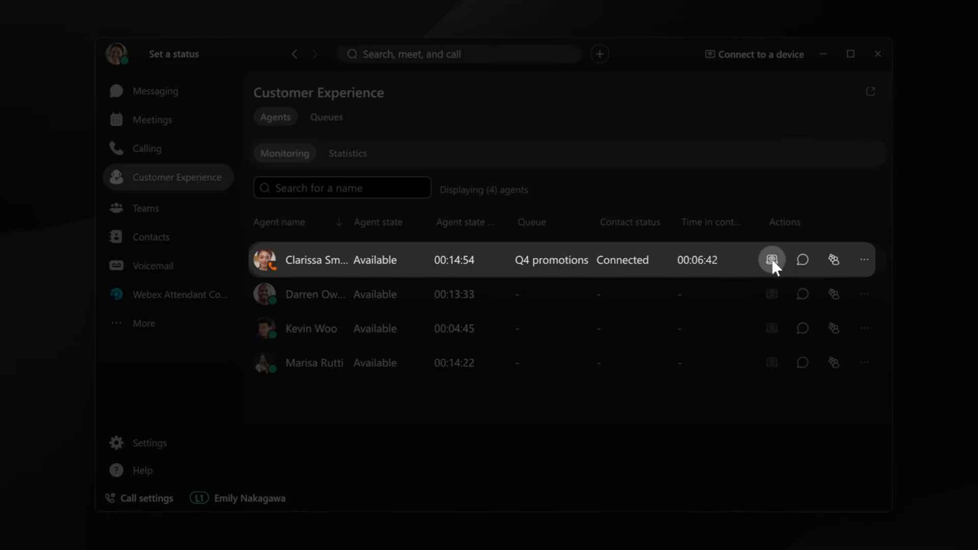
{"action": "left_click", "coordinate": [771, 260]}
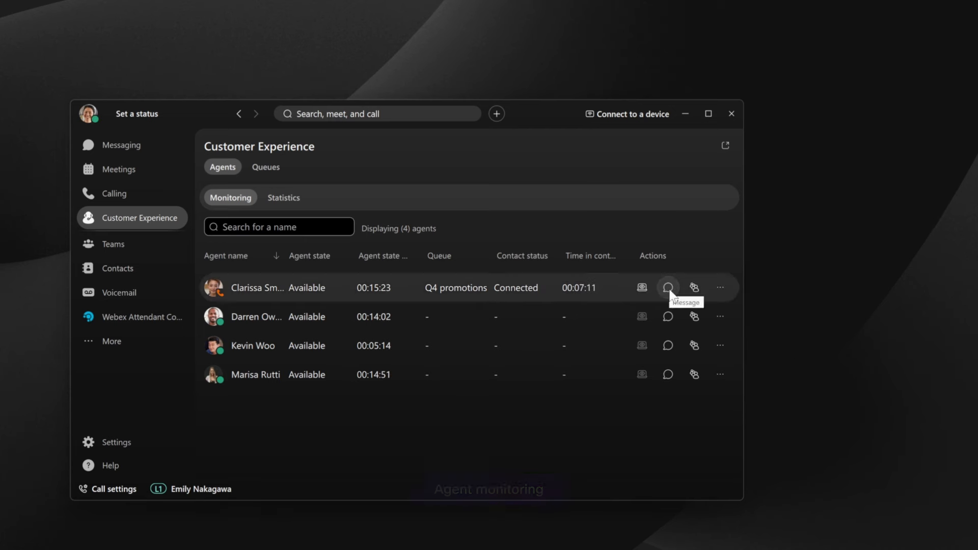
{"action": "left_click", "coordinate": [668, 287]}
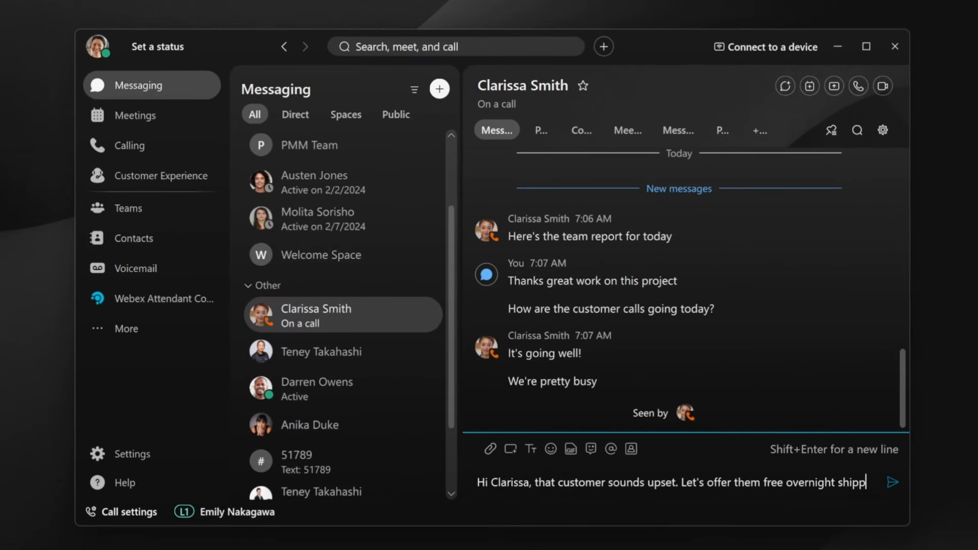
{"action": "left_click", "coordinate": [891, 481]}
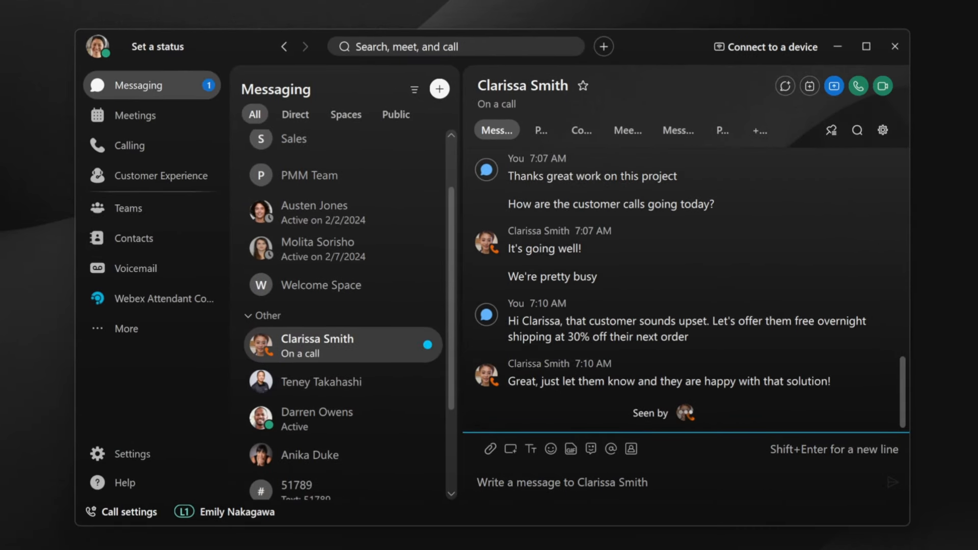
{"action": "left_click", "coordinate": [164, 175]}
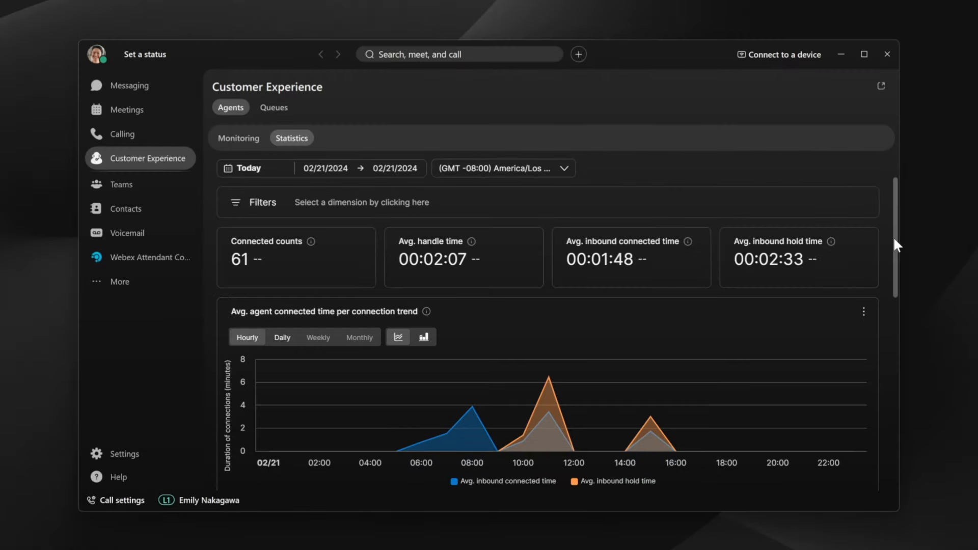
{"action": "scroll", "scroll_direction": "down", "scroll_amount": 3}
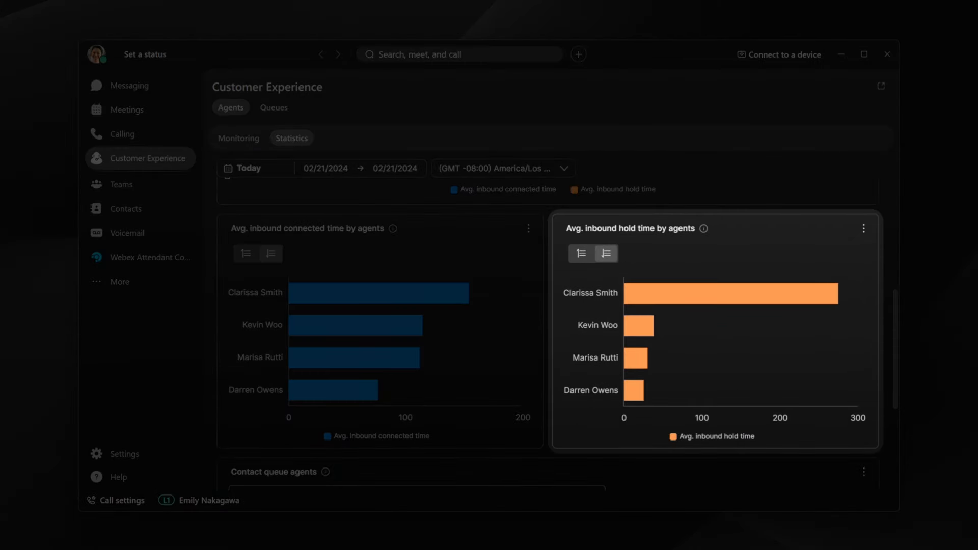
{"action": "mouse_move", "coordinate": [830, 296]}
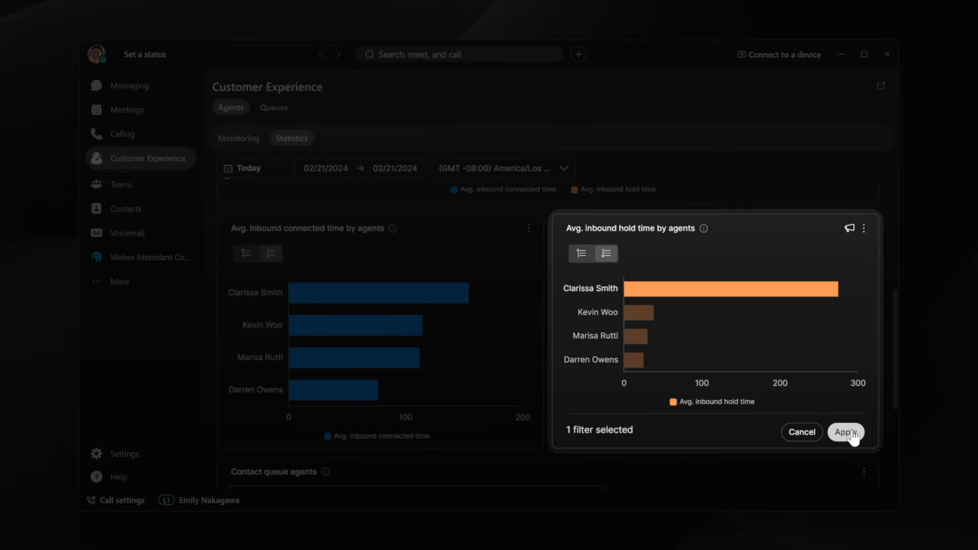
{"action": "left_click", "coordinate": [846, 431]}
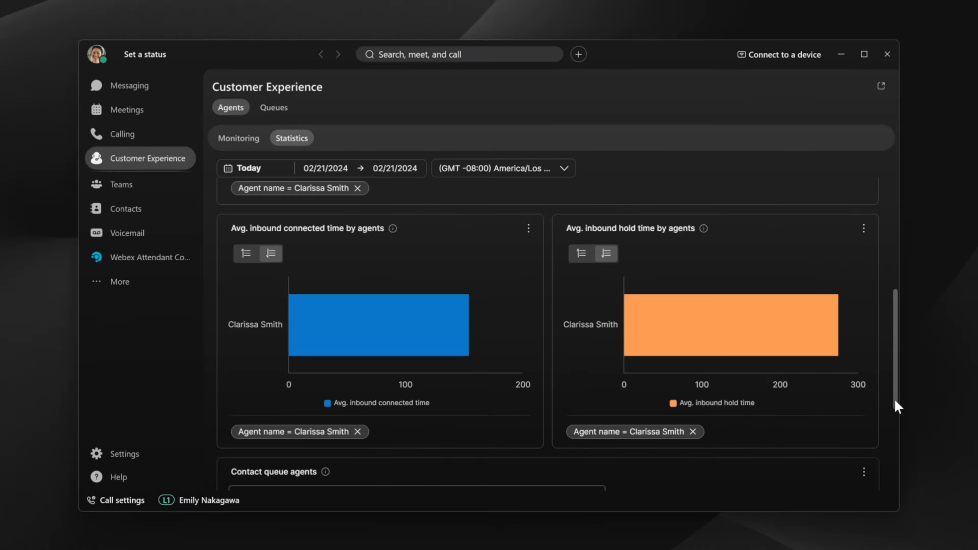
{"action": "scroll", "scroll_direction": "up", "scroll_amount": 3}
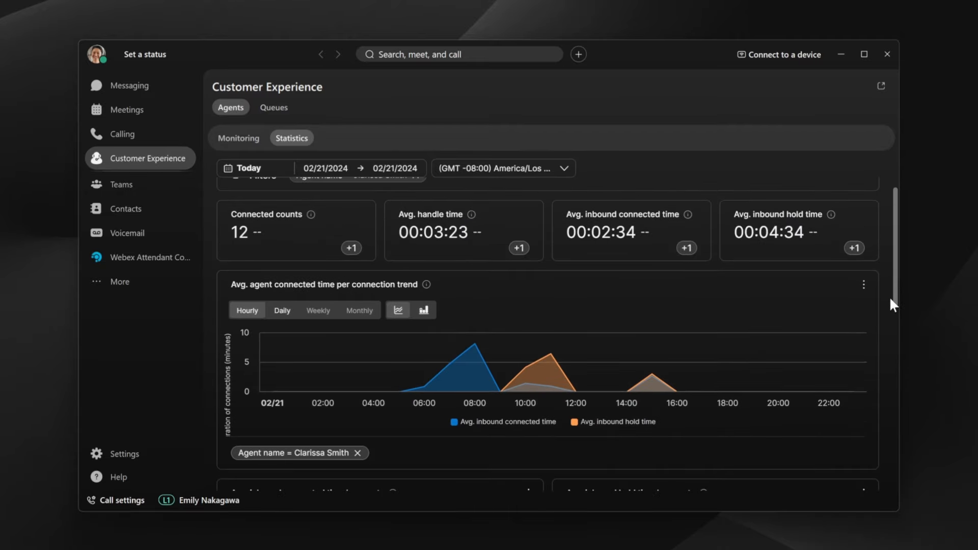
{"action": "scroll", "scroll_direction": "down", "scroll_amount": 3}
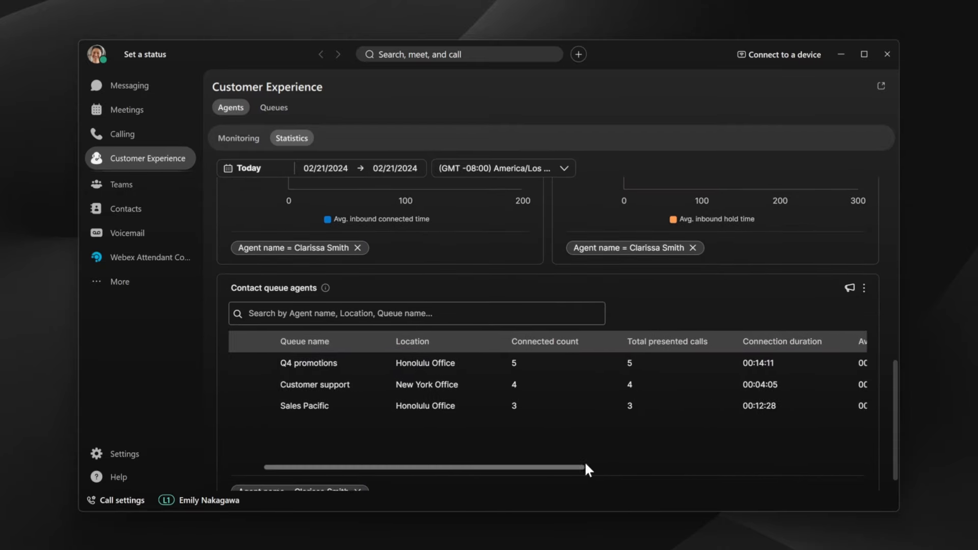
{"action": "left_click", "coordinate": [274, 107]}
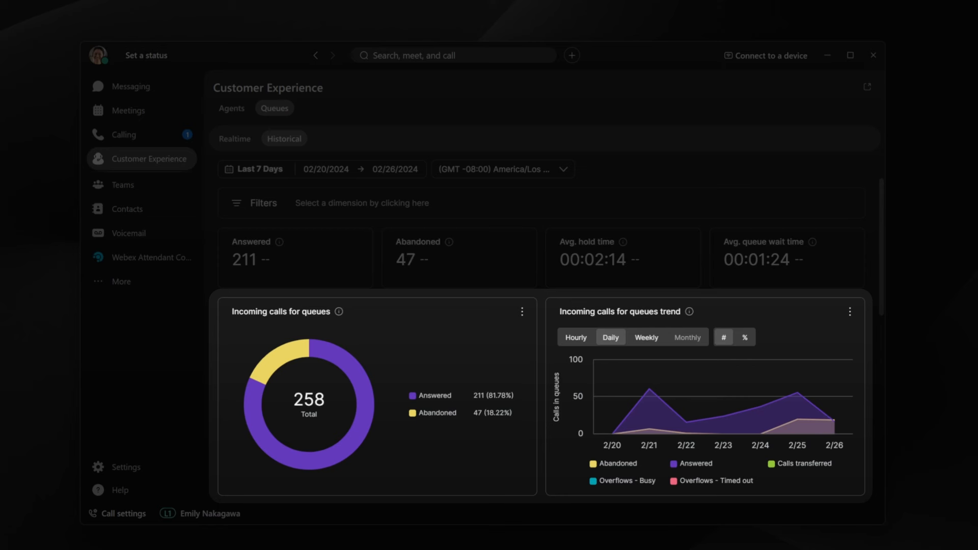
{"action": "mouse_move", "coordinate": [287, 365]}
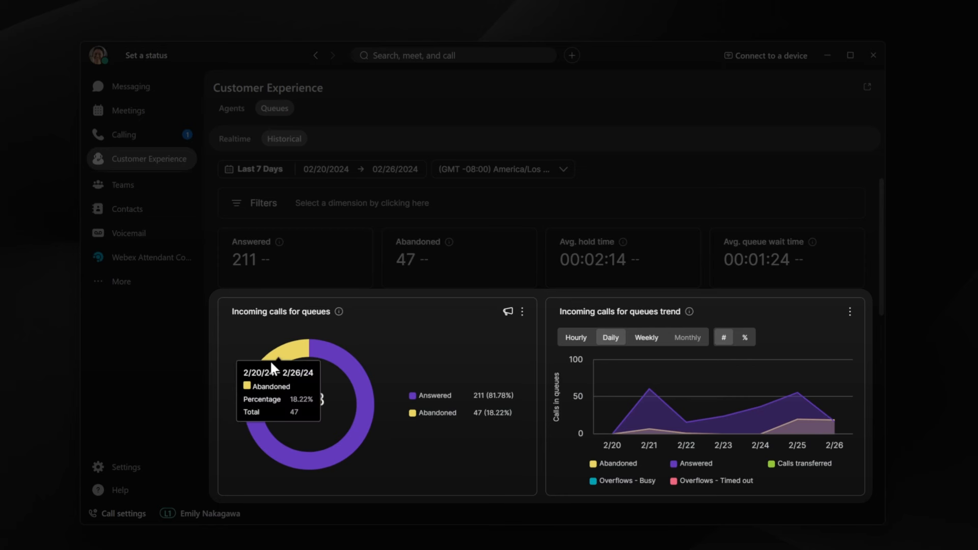
{"action": "mouse_move", "coordinate": [476, 516]}
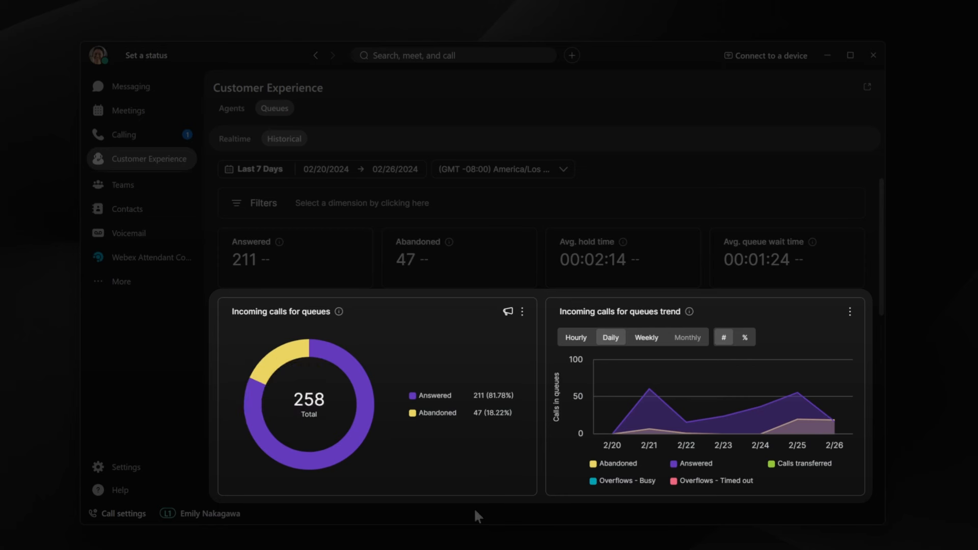
{"action": "mouse_move", "coordinate": [797, 418]}
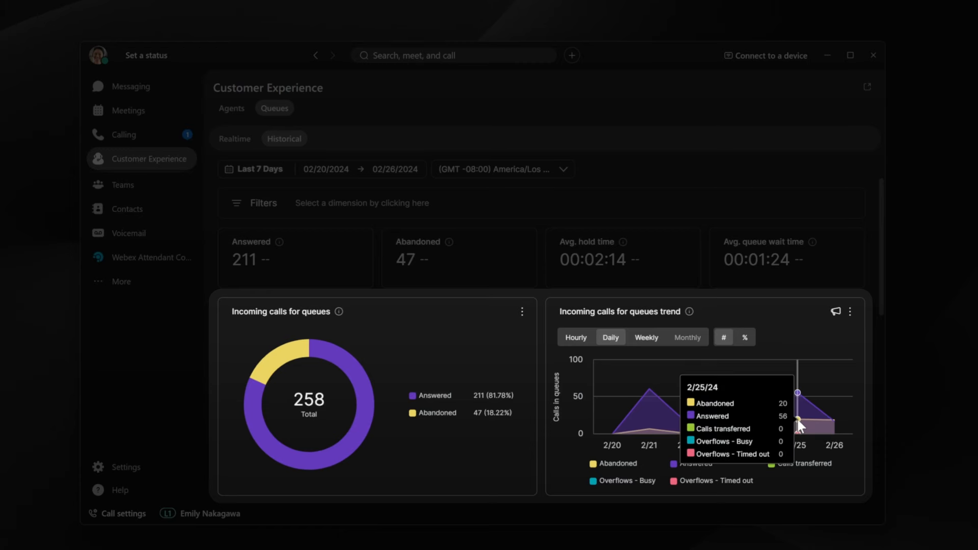
{"action": "mouse_move", "coordinate": [837, 429]}
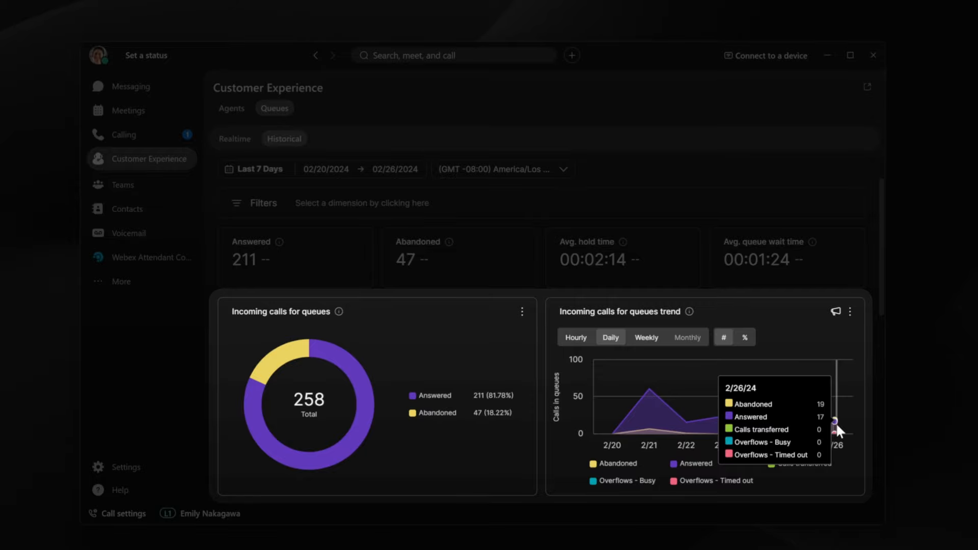
{"action": "mouse_move", "coordinate": [873, 381]}
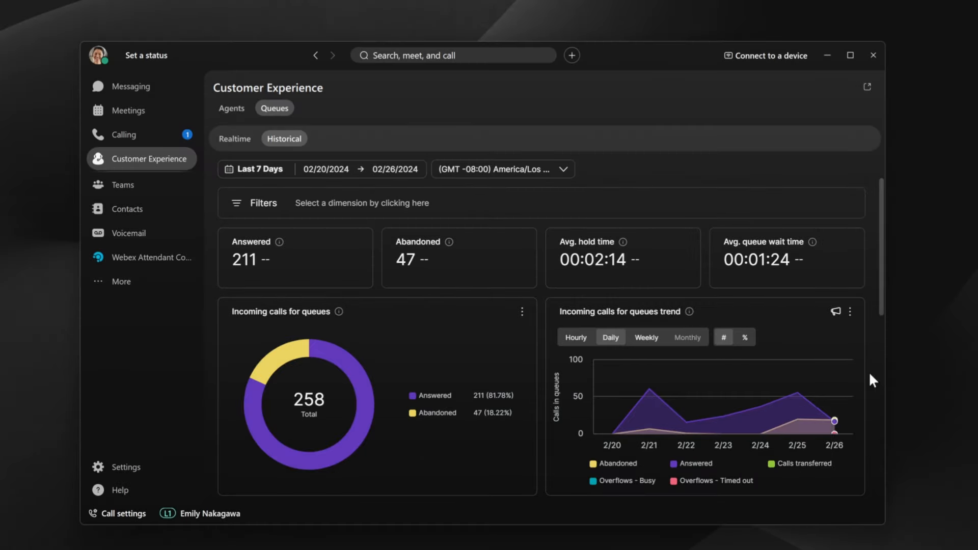
Step: Filter historical queue charts to Sales Pacific, showing 119 incoming calls
{"action": "scroll", "scroll_direction": "down", "scroll_amount": 3}
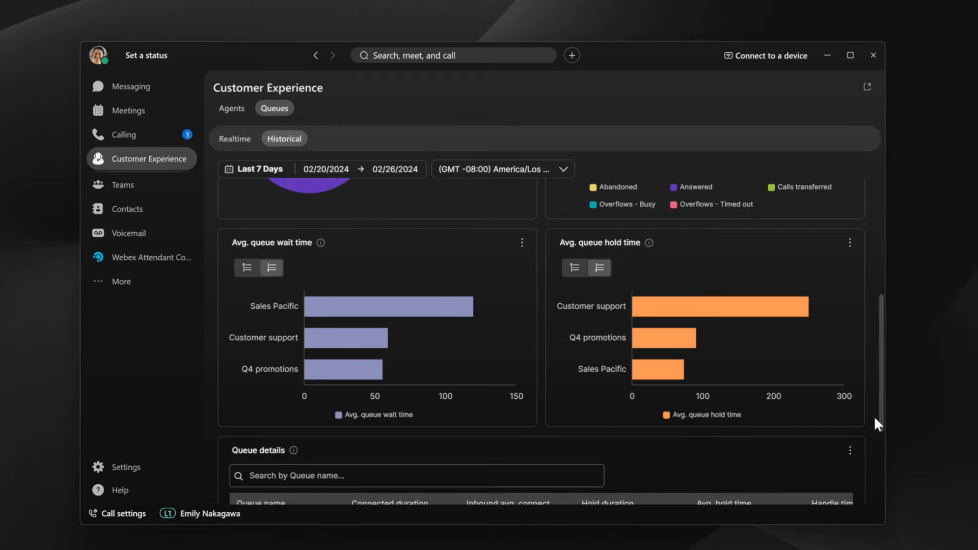
{"action": "mouse_move", "coordinate": [472, 315]}
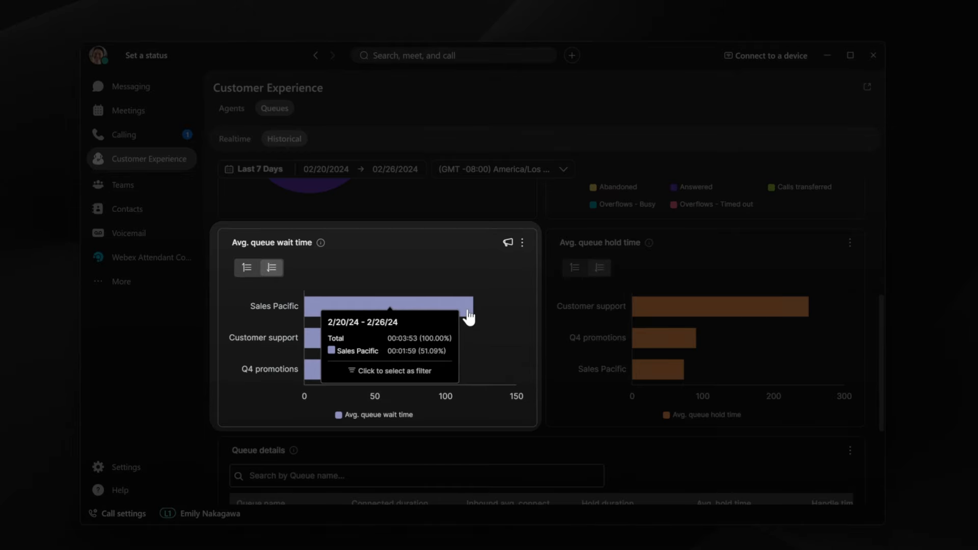
{"action": "mouse_move", "coordinate": [468, 316]}
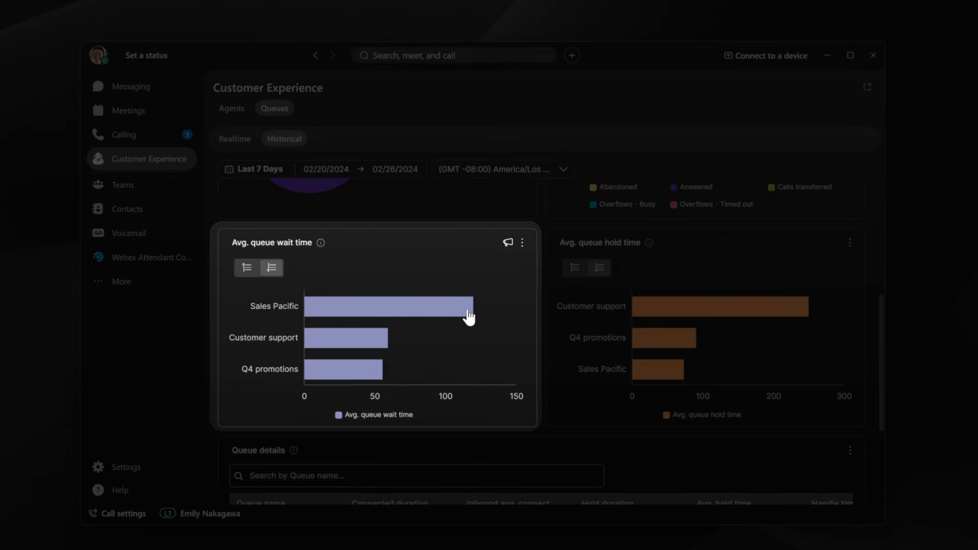
{"action": "left_click", "coordinate": [387, 305]}
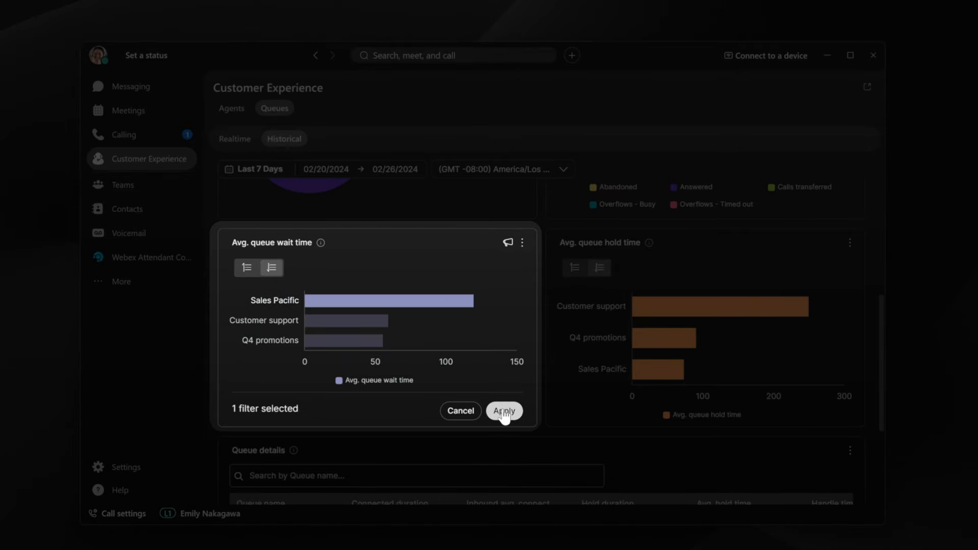
{"action": "left_click", "coordinate": [505, 410]}
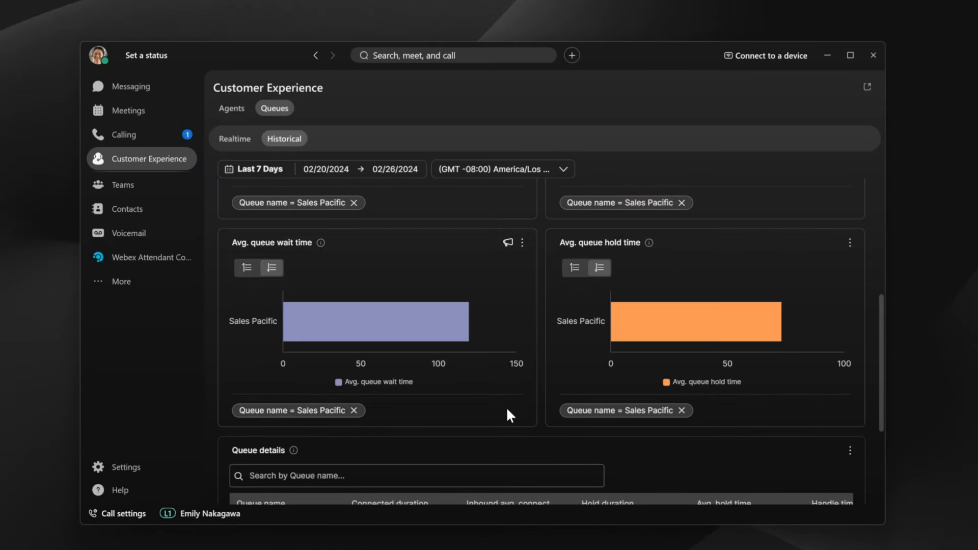
{"action": "scroll", "scroll_direction": "up", "scroll_amount": 3}
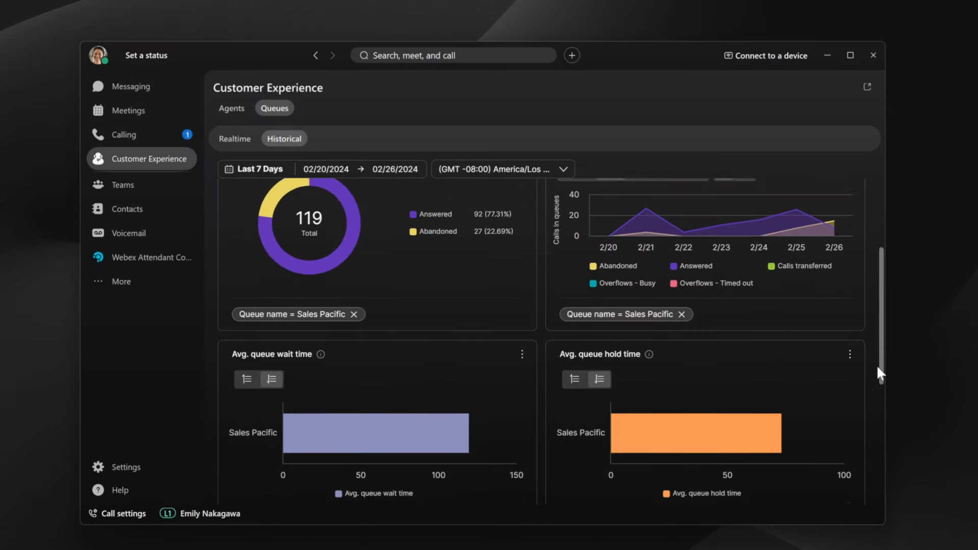
{"action": "scroll", "scroll_direction": "up", "scroll_amount": 3}
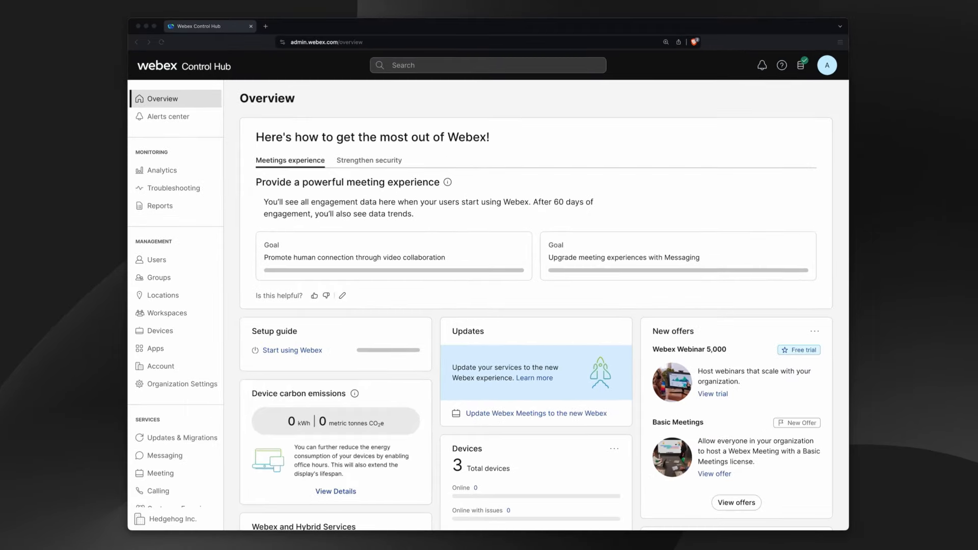
Step: Enter Honolulu Promotions queue's location, name and phone number
{"action": "scroll", "scroll_direction": "down", "scroll_amount": 3}
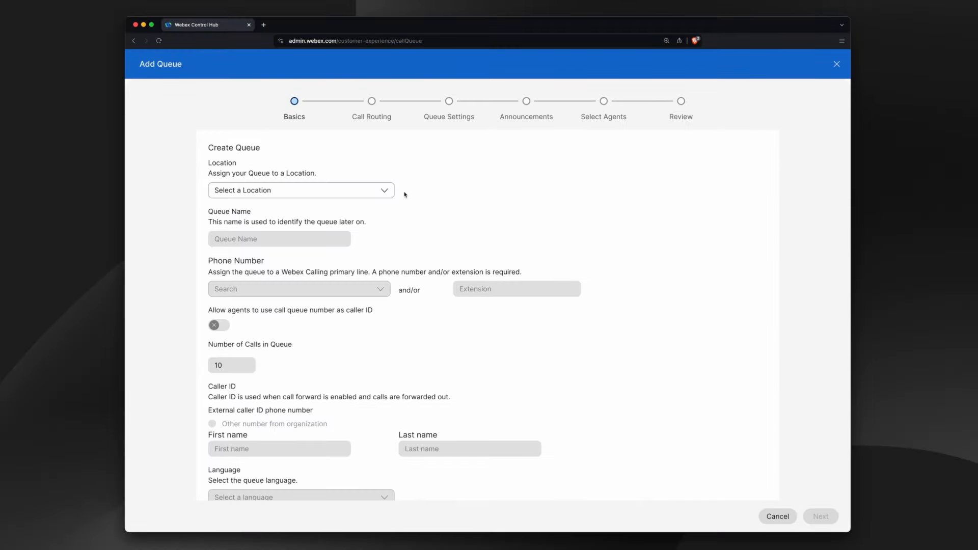
{"action": "left_click", "coordinate": [299, 289]}
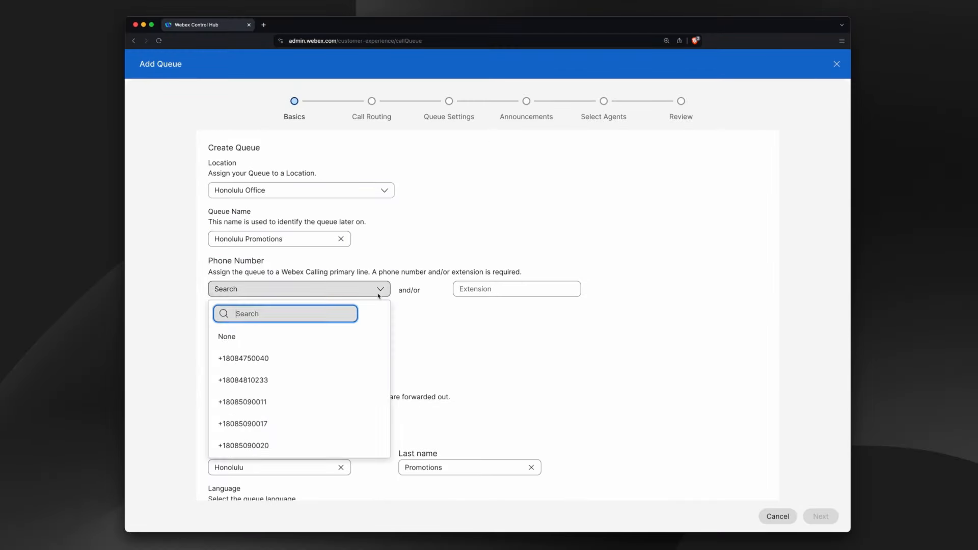
{"action": "left_click", "coordinate": [820, 516]}
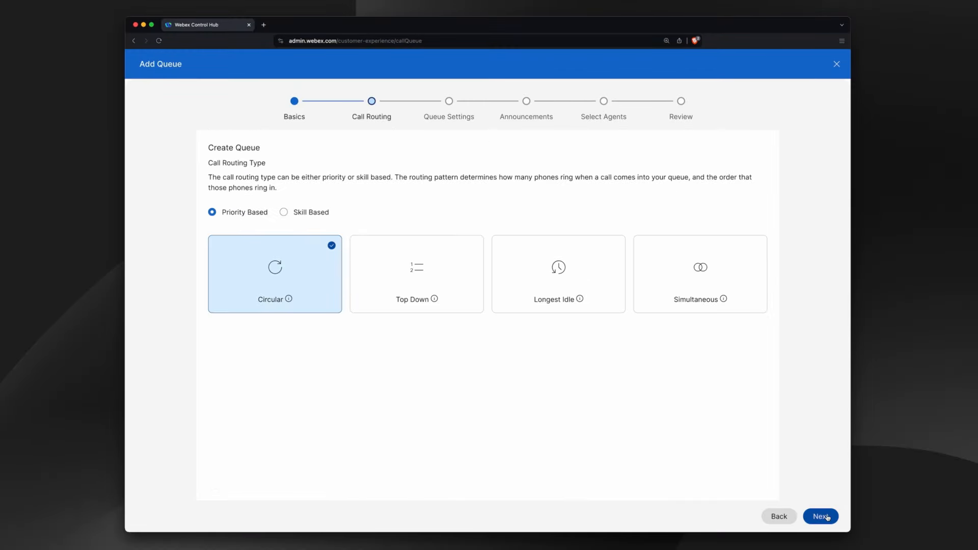
Step: Choose skill-based routing and enable screen pop, reaching the Announcements settings
{"action": "left_click", "coordinate": [283, 212]}
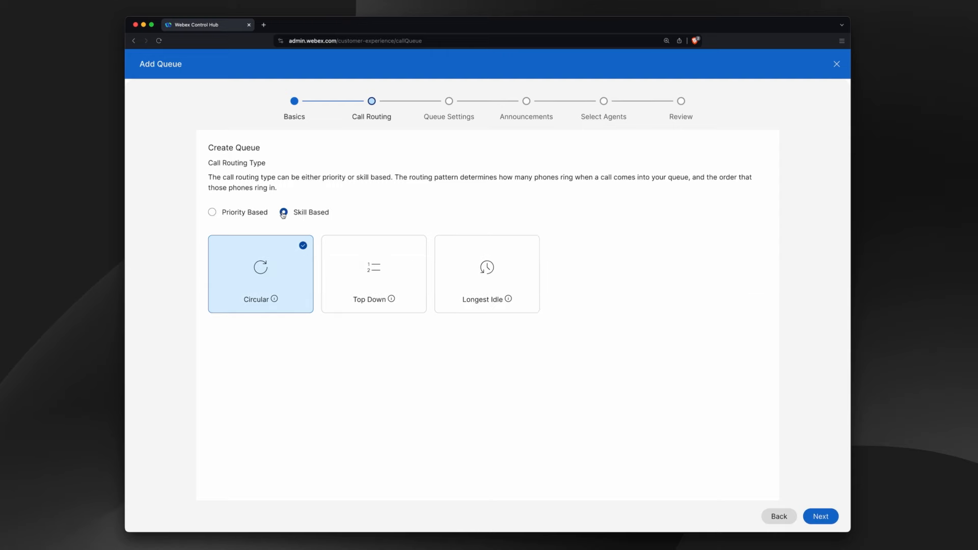
{"action": "left_click", "coordinate": [820, 516]}
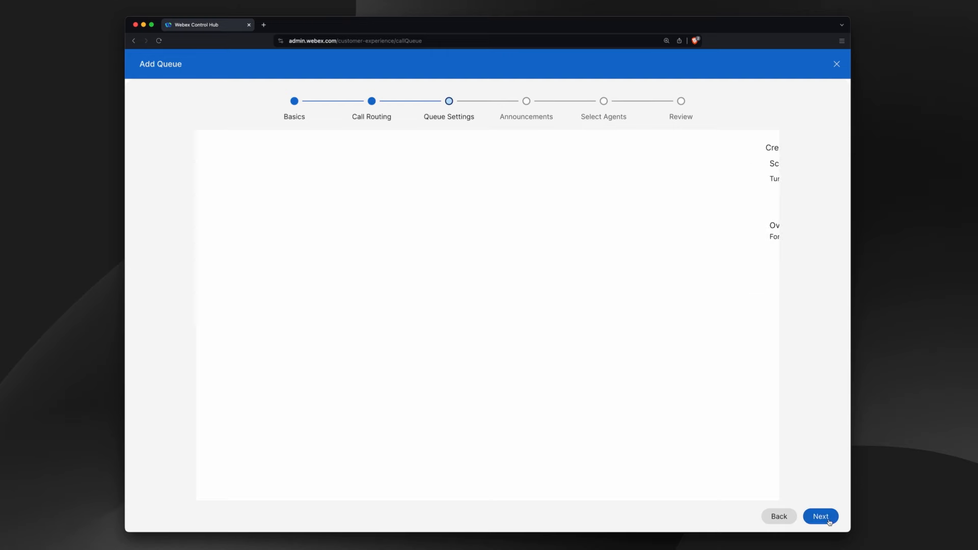
{"action": "left_click", "coordinate": [819, 516]}
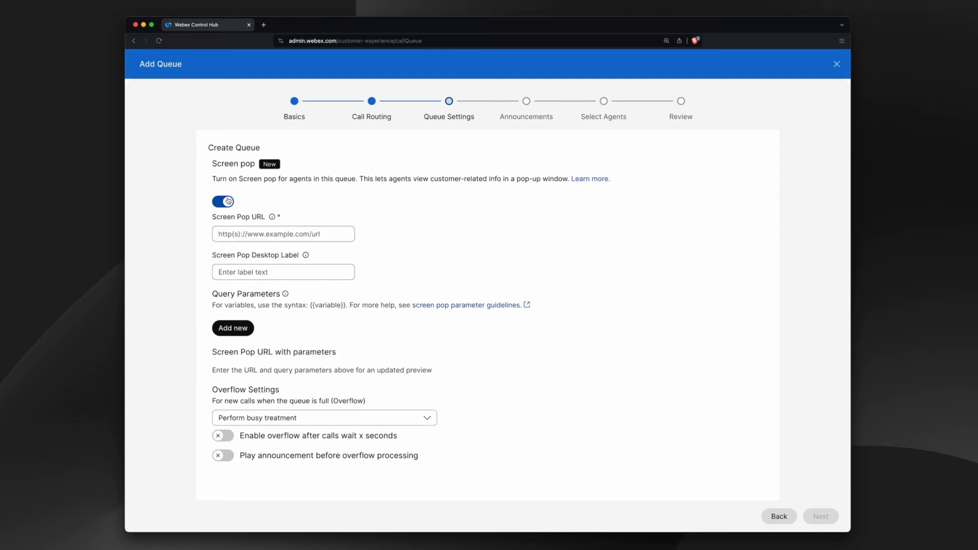
{"action": "left_click", "coordinate": [820, 516]}
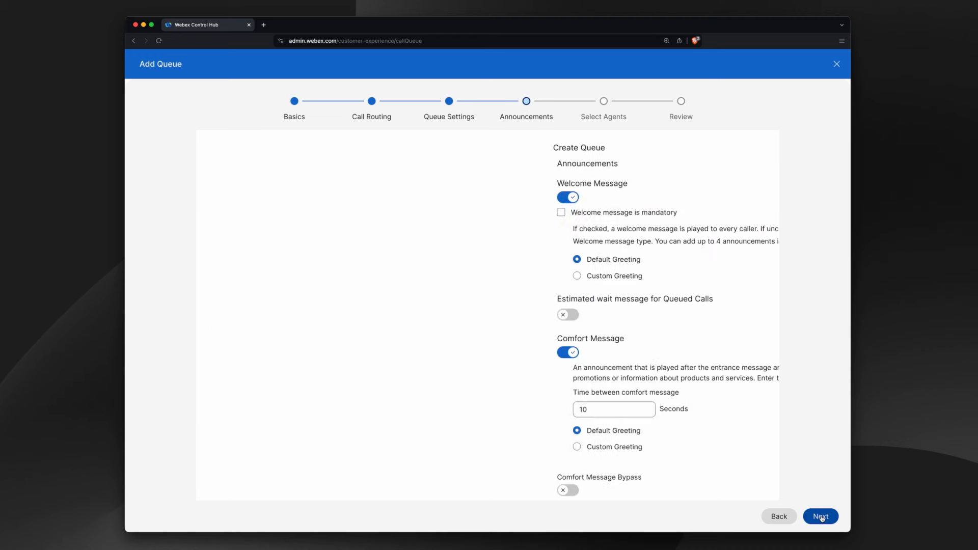
{"action": "scroll", "scroll_direction": "down", "scroll_amount": 3}
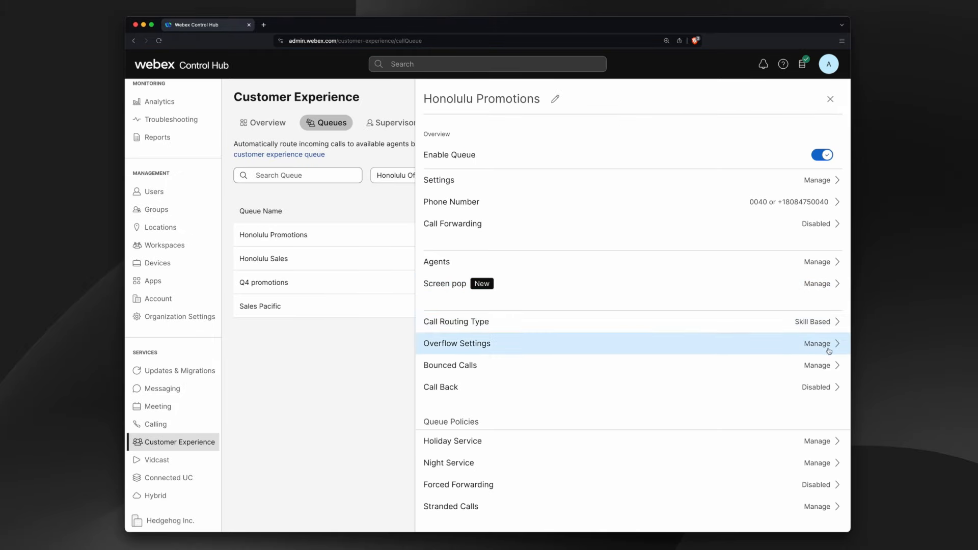
Step: Scroll Honolulu Promotions' details to its queue policies and announcement options
{"action": "scroll", "scroll_direction": "down", "scroll_amount": 3}
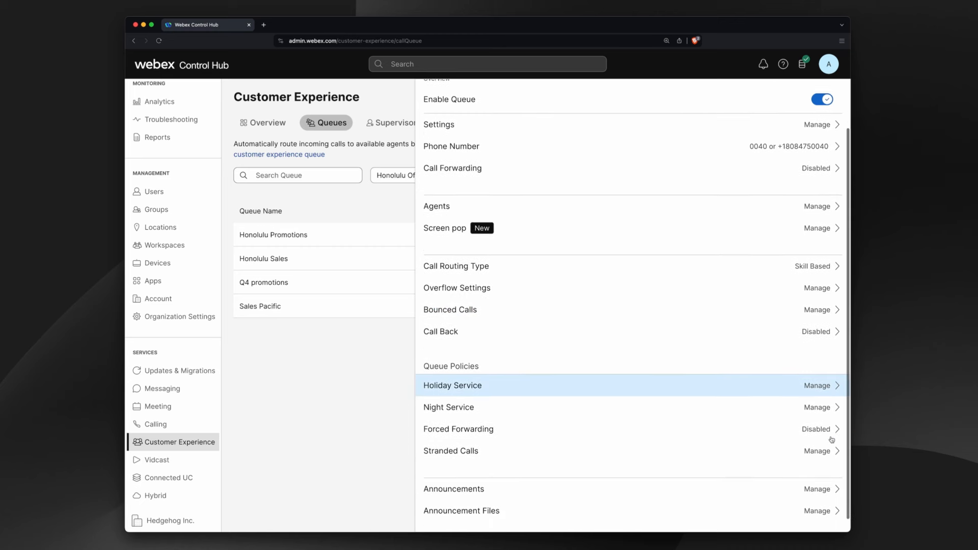
{"action": "scroll", "scroll_direction": "down", "scroll_amount": 3}
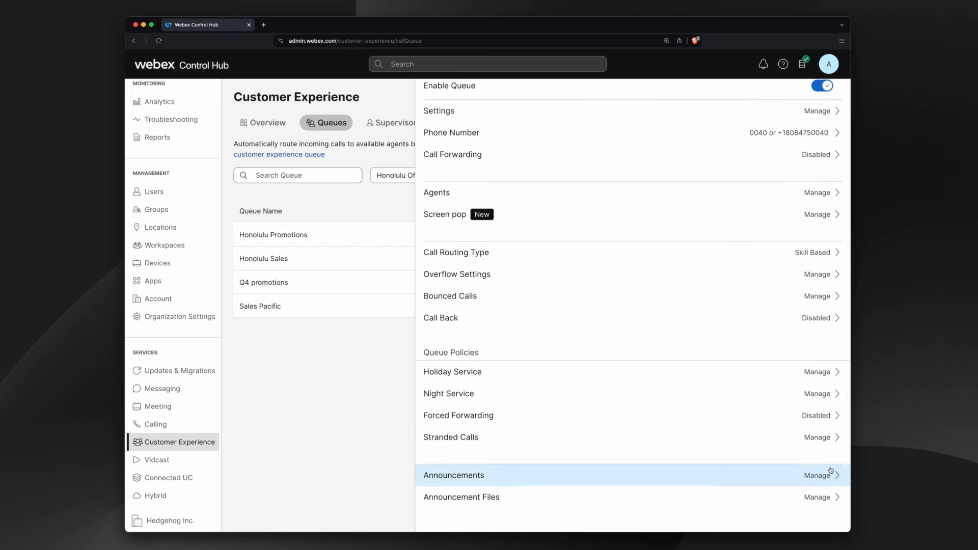